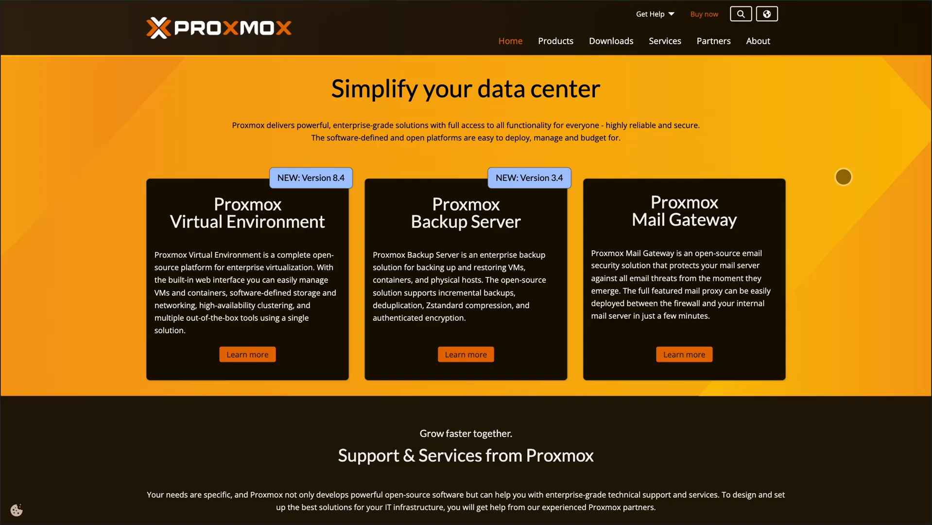
Open the Proxmox Virtual Environment overview from the Products menu and skim it.
{"action": "scroll", "scroll_direction": "down", "scroll_amount": 3}
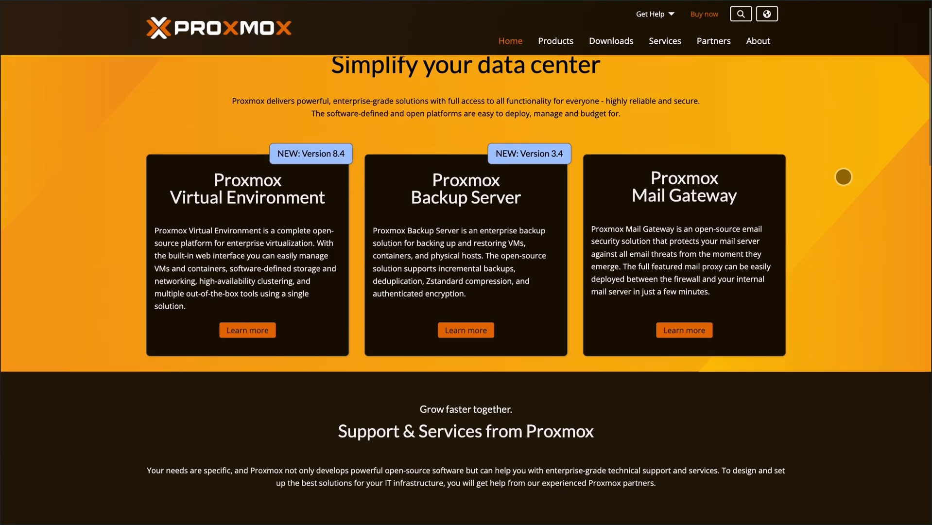
{"action": "scroll", "scroll_direction": "down", "scroll_amount": 3}
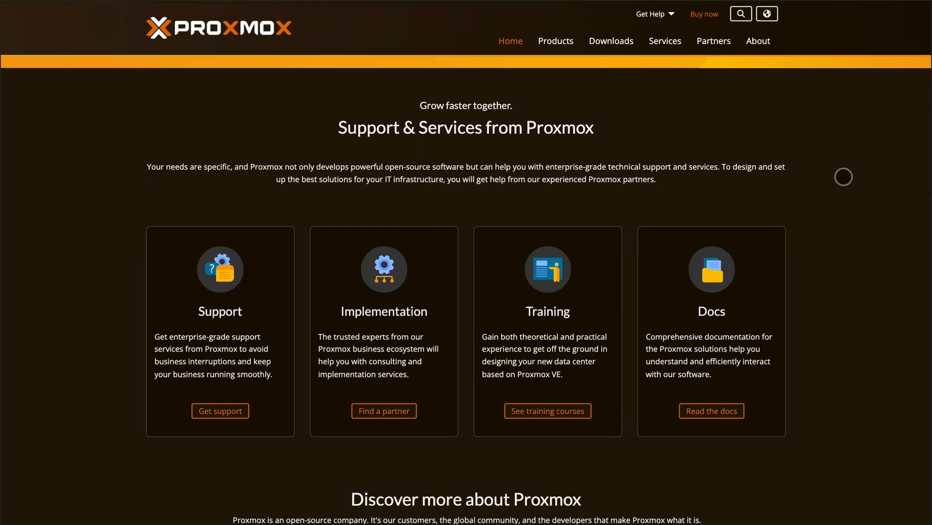
{"action": "scroll", "scroll_direction": "down", "scroll_amount": 3}
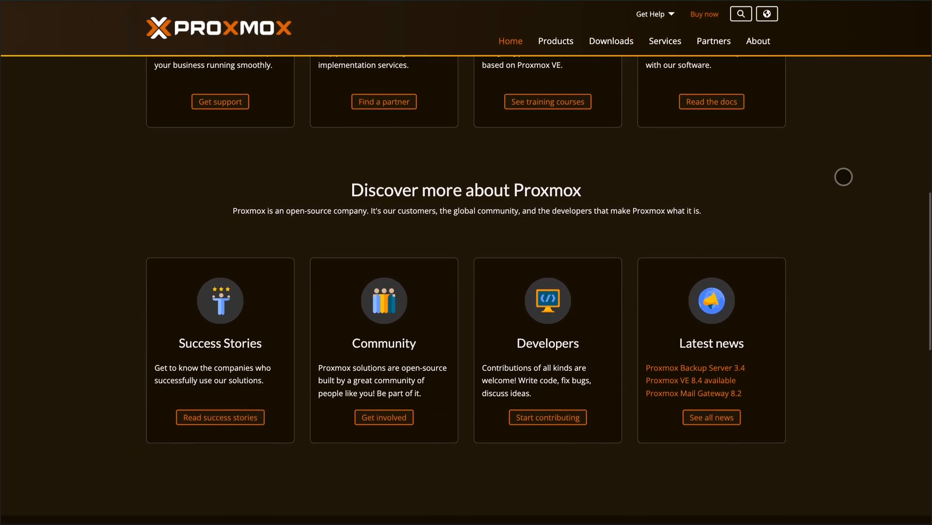
{"action": "scroll", "scroll_direction": "down", "scroll_amount": 3}
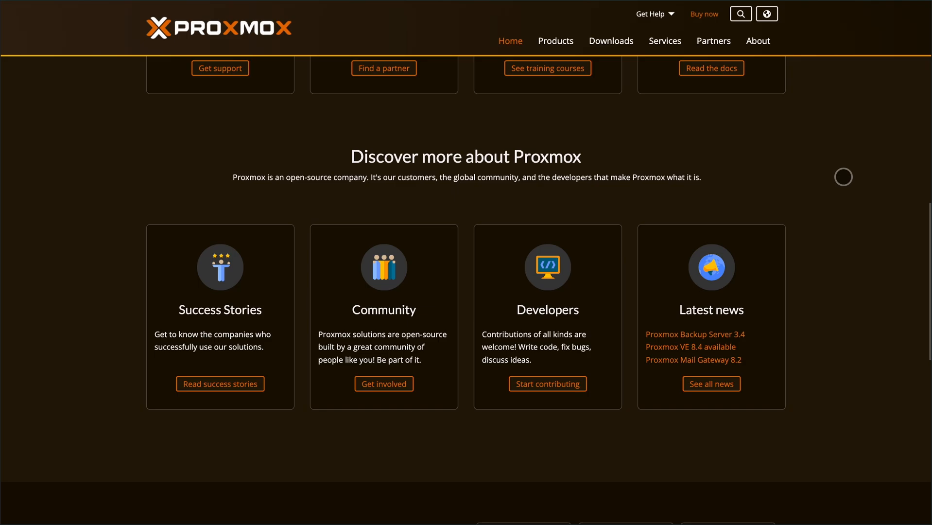
{"action": "scroll", "scroll_direction": "down", "scroll_amount": 3}
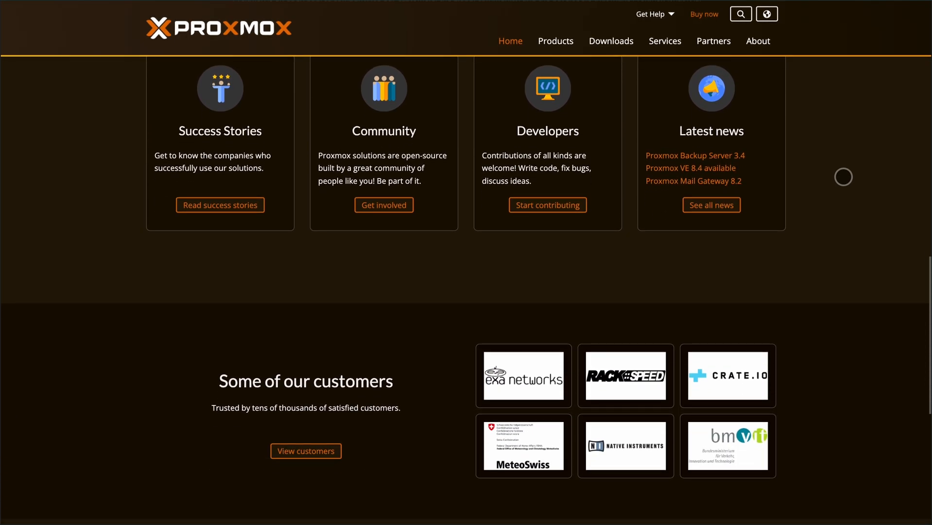
{"action": "scroll", "scroll_direction": "down", "scroll_amount": 3}
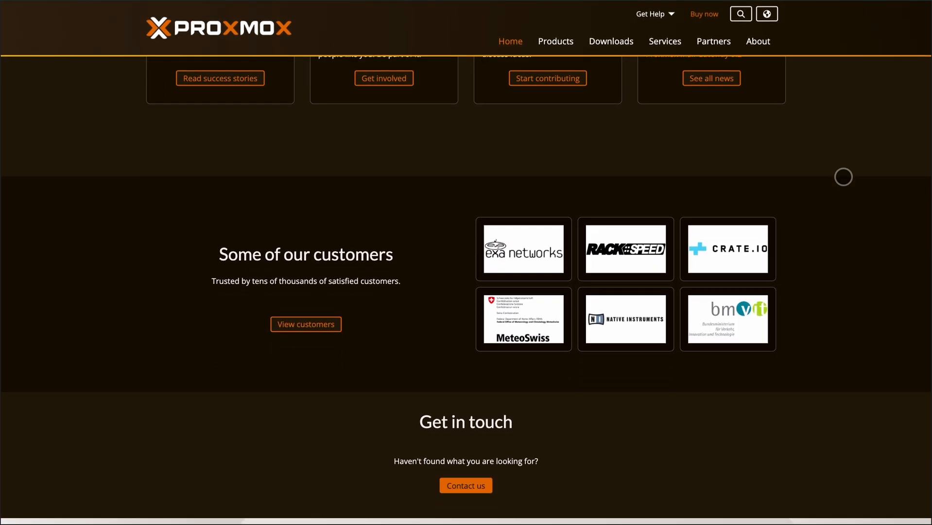
{"action": "left_click", "coordinate": [555, 41]}
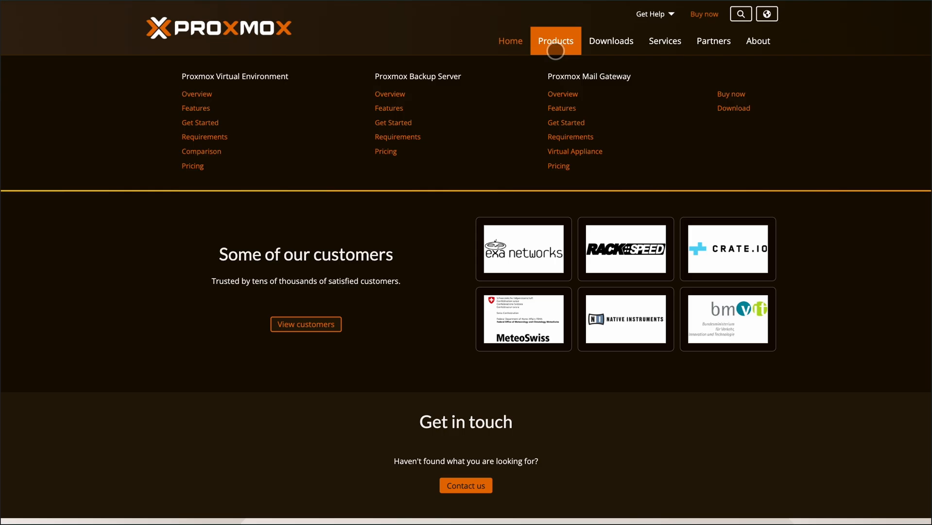
{"action": "left_click", "coordinate": [554, 40]}
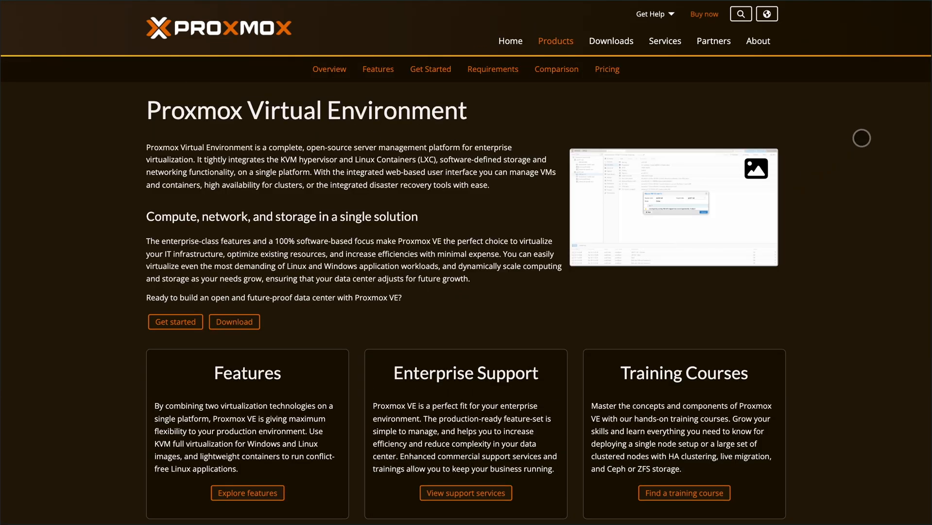
{"action": "scroll", "scroll_direction": "down", "scroll_amount": 3}
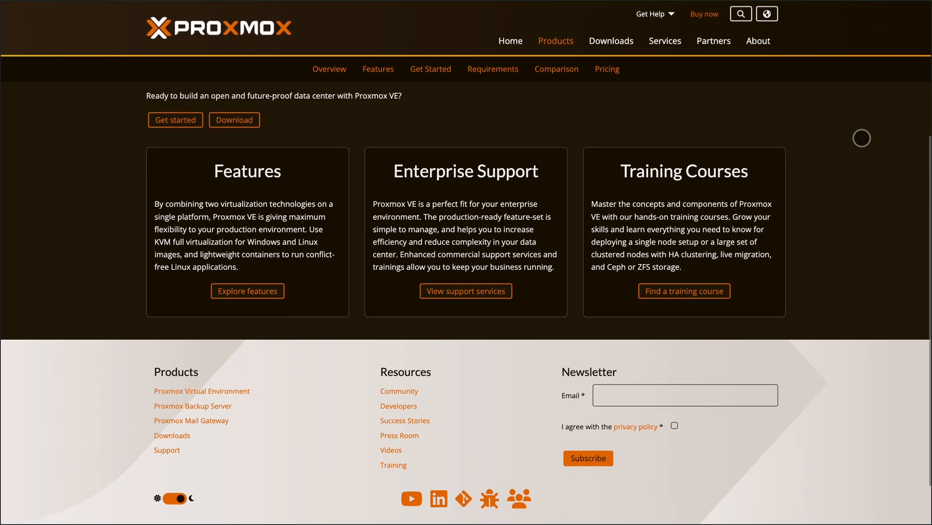
{"action": "scroll", "scroll_direction": "up", "scroll_amount": 3}
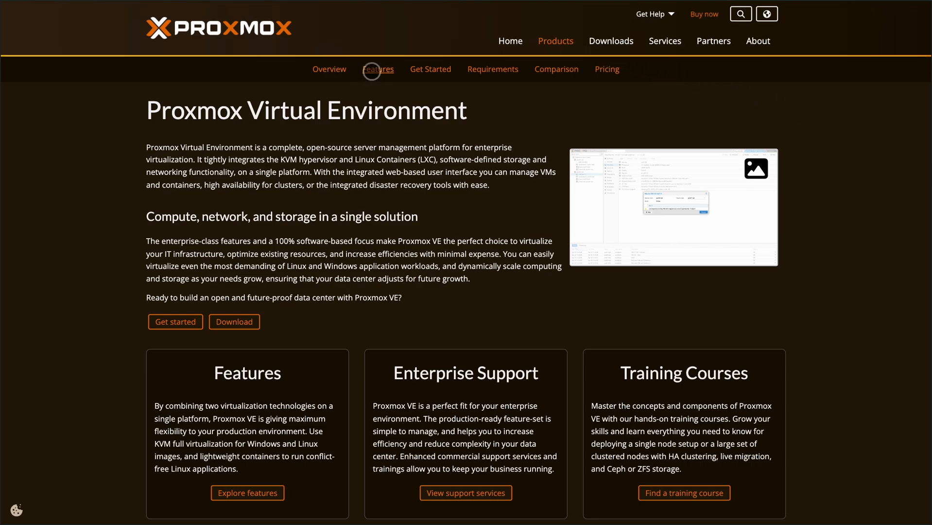
Scroll the Proxmox VE Features page from virtualization and clustering down to high availability.
{"action": "left_click", "coordinate": [378, 69]}
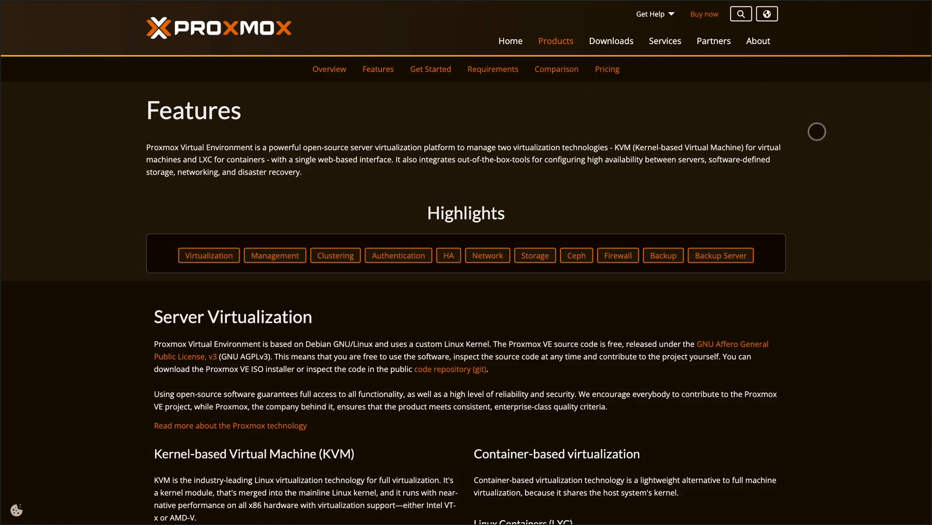
{"action": "scroll", "scroll_direction": "down", "scroll_amount": 3}
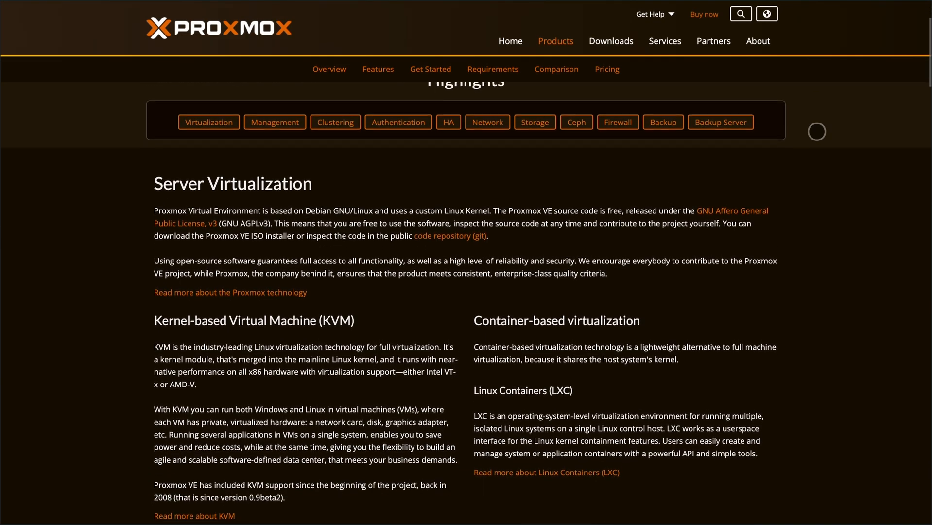
{"action": "scroll", "scroll_direction": "down", "scroll_amount": 3}
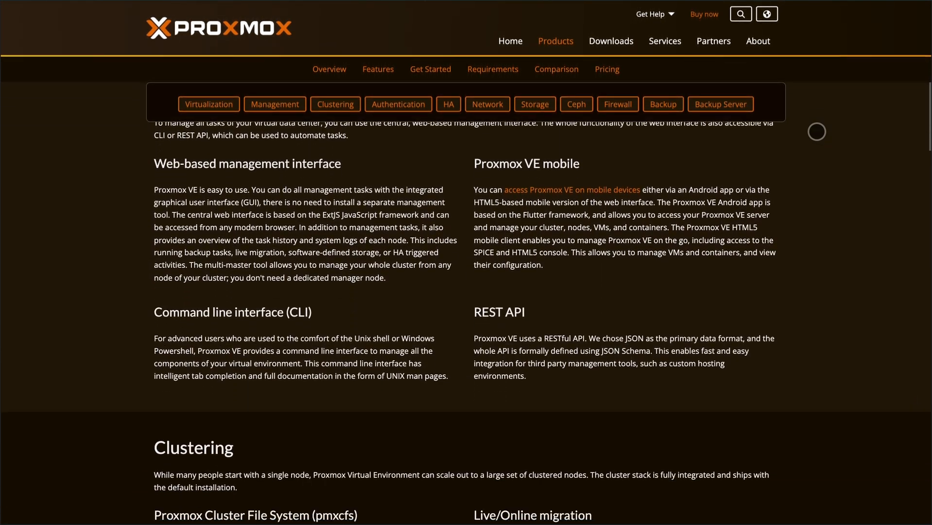
{"action": "scroll", "scroll_direction": "down", "scroll_amount": 3}
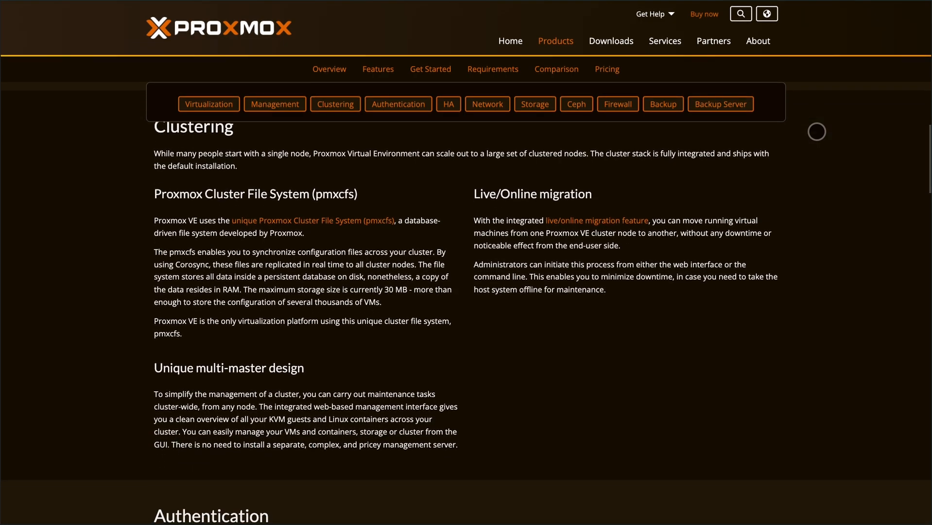
{"action": "scroll", "scroll_direction": "down", "scroll_amount": 3}
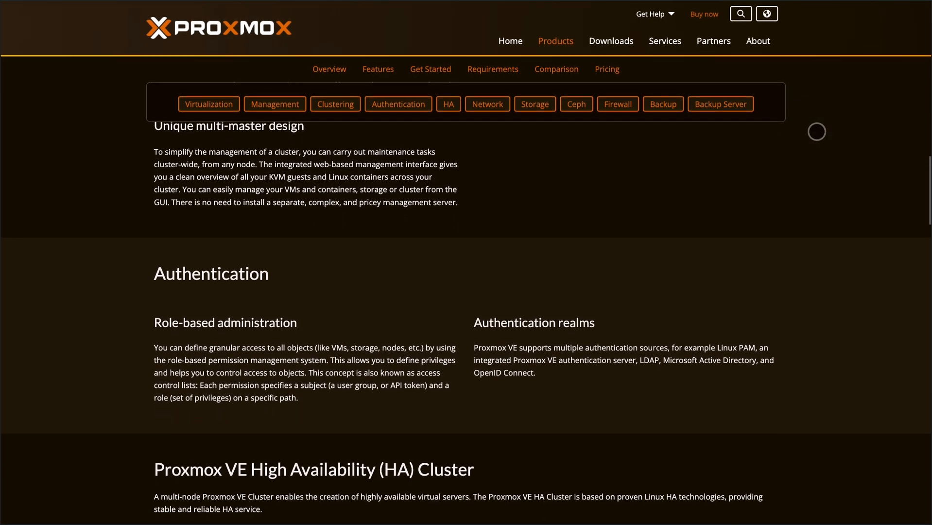
{"action": "scroll", "scroll_direction": "down", "scroll_amount": 3}
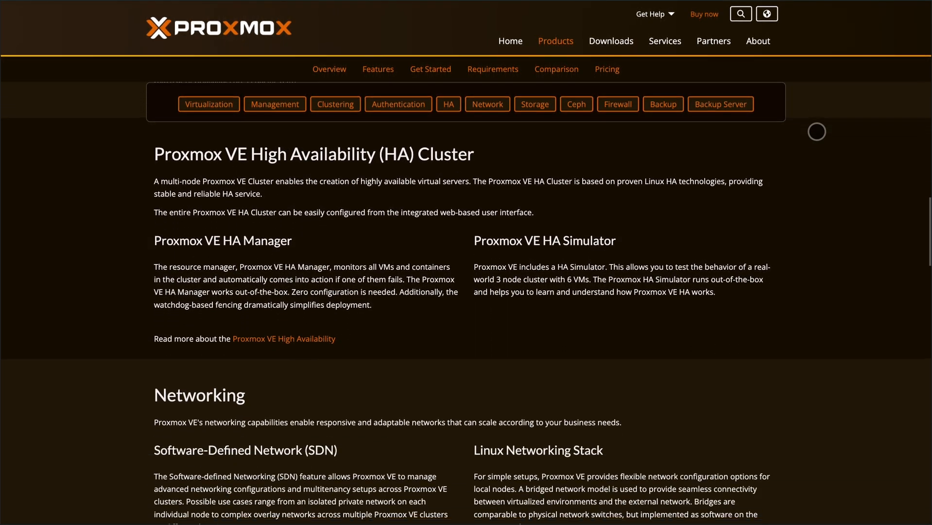
Review Premium, Standard, Basic and Community yearly per-socket prices on the Proxmox VE pricing page.
{"action": "left_click", "coordinate": [606, 69]}
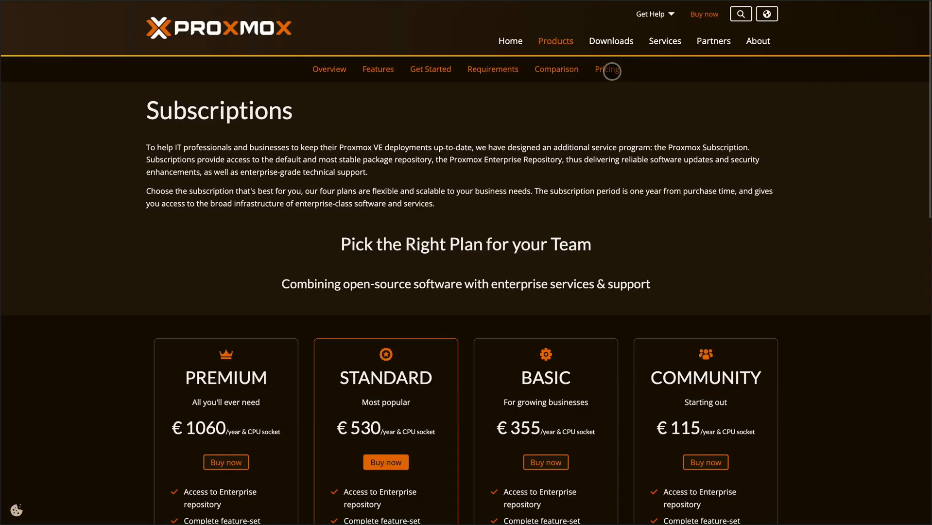
{"action": "mouse_move", "coordinate": [758, 186]}
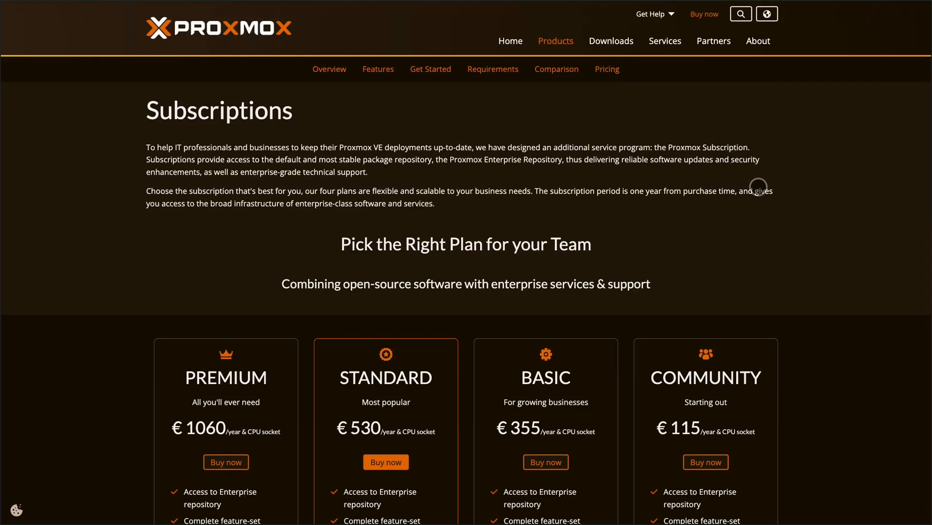
{"action": "scroll", "scroll_direction": "down", "scroll_amount": 3}
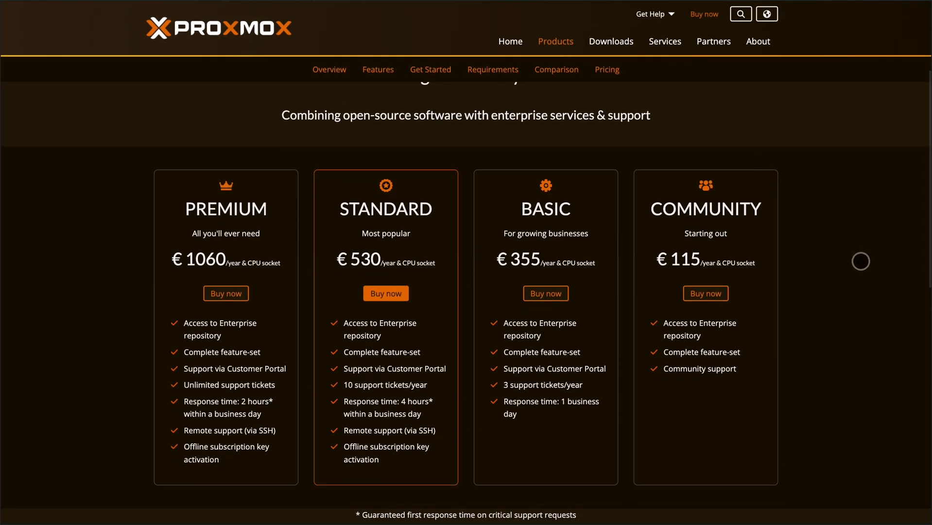
{"action": "scroll", "scroll_direction": "down", "scroll_amount": 3}
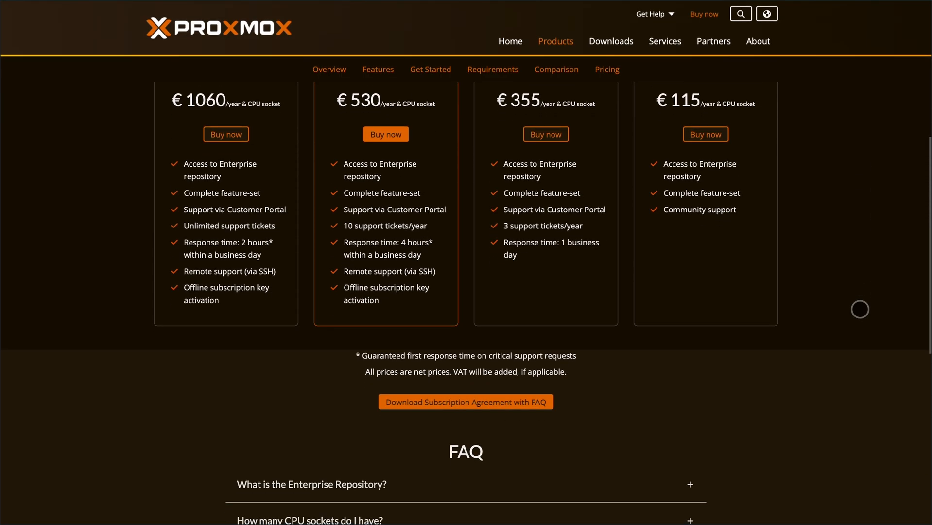
{"action": "scroll", "scroll_direction": "up", "scroll_amount": 3}
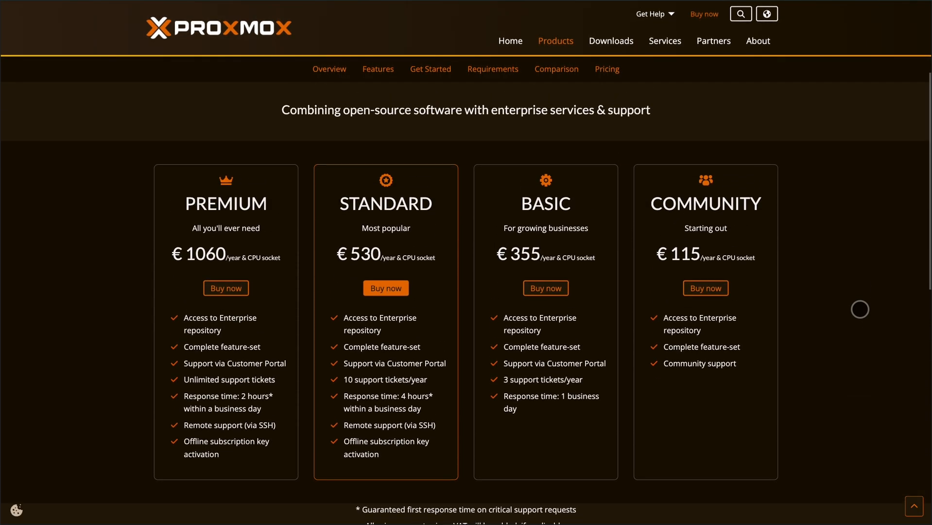
{"action": "mouse_move", "coordinate": [353, 465]}
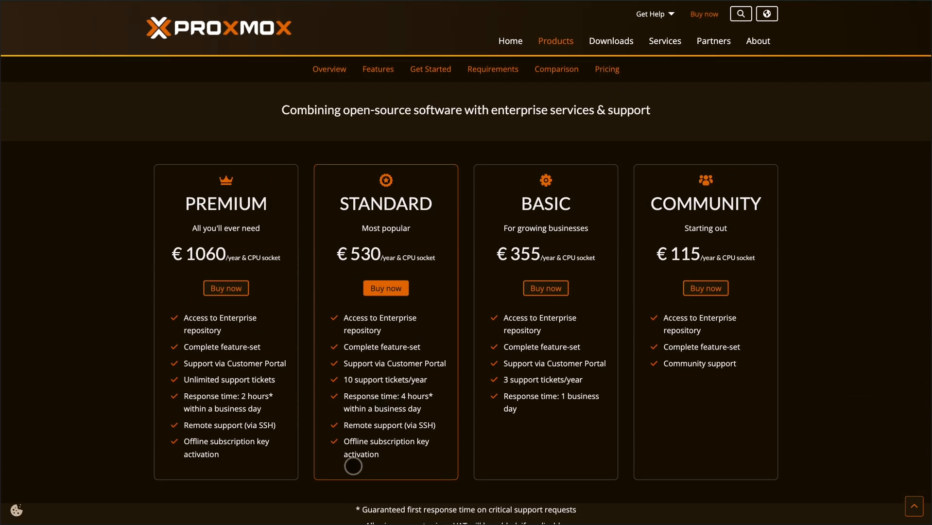
{"action": "scroll", "scroll_direction": "up", "scroll_amount": 3}
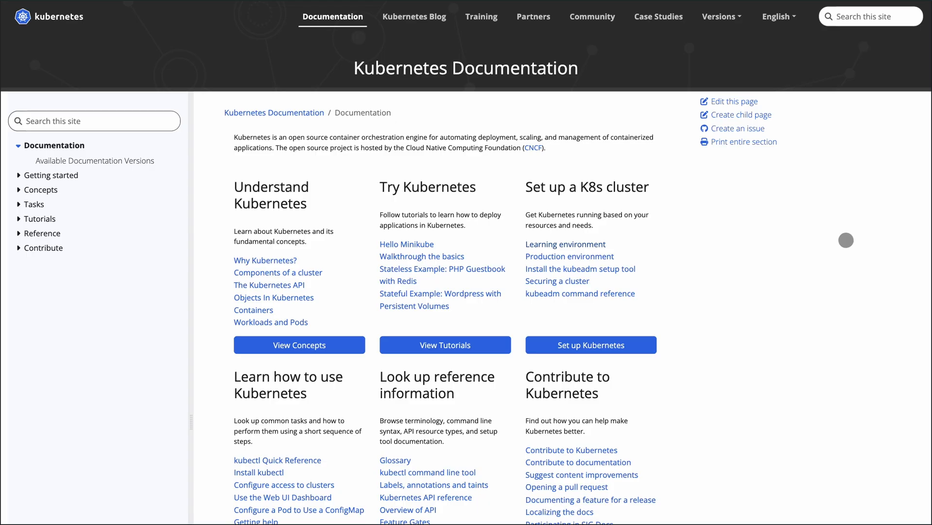
Scroll the Kubernetes Documentation home down to the Training, Download and About cards.
{"action": "scroll", "scroll_direction": "down", "scroll_amount": 3}
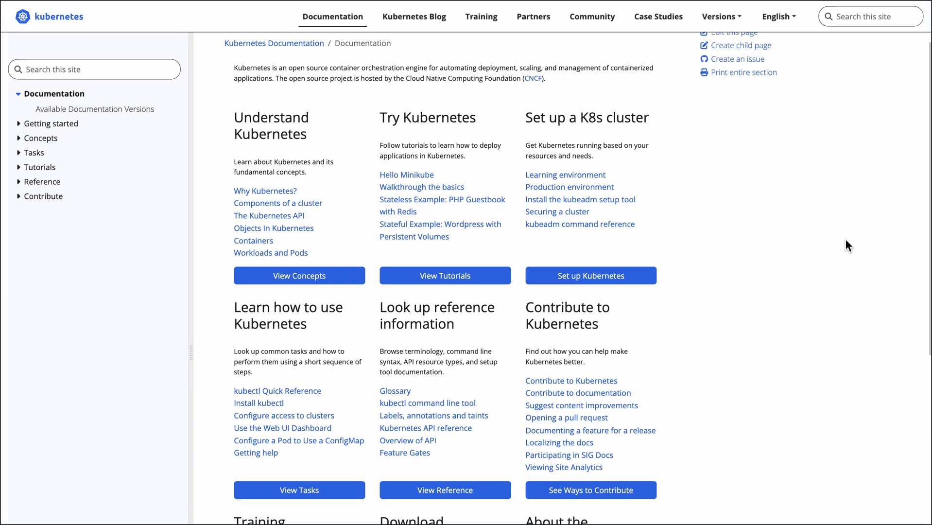
{"action": "scroll", "scroll_direction": "down", "scroll_amount": 3}
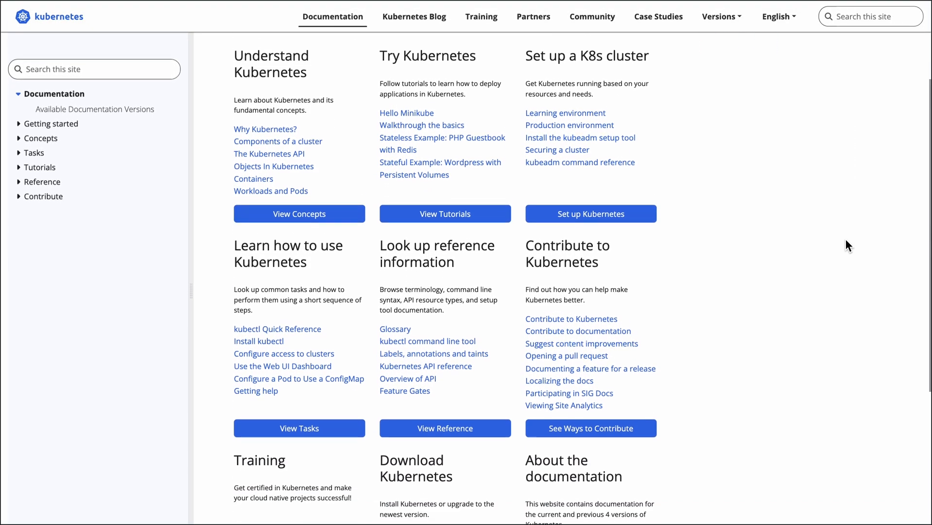
{"action": "scroll", "scroll_direction": "down", "scroll_amount": 3}
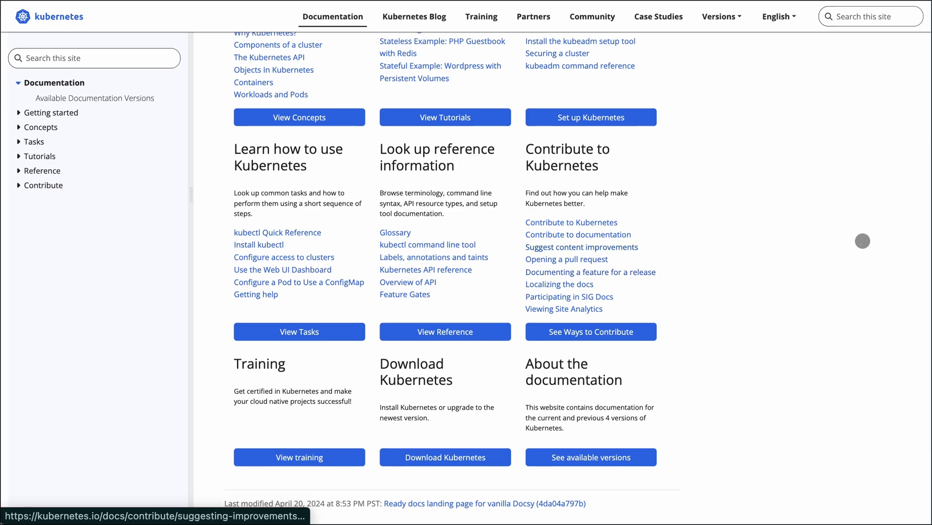
Read the Kubernetes Getting started guide down to What's next and Feedback.
{"action": "left_click", "coordinate": [51, 112]}
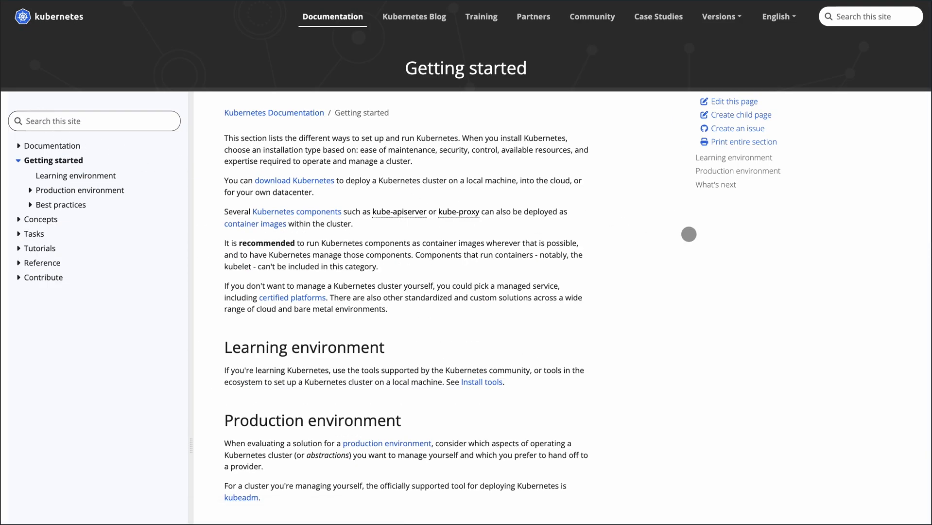
{"action": "scroll", "scroll_direction": "down", "scroll_amount": 3}
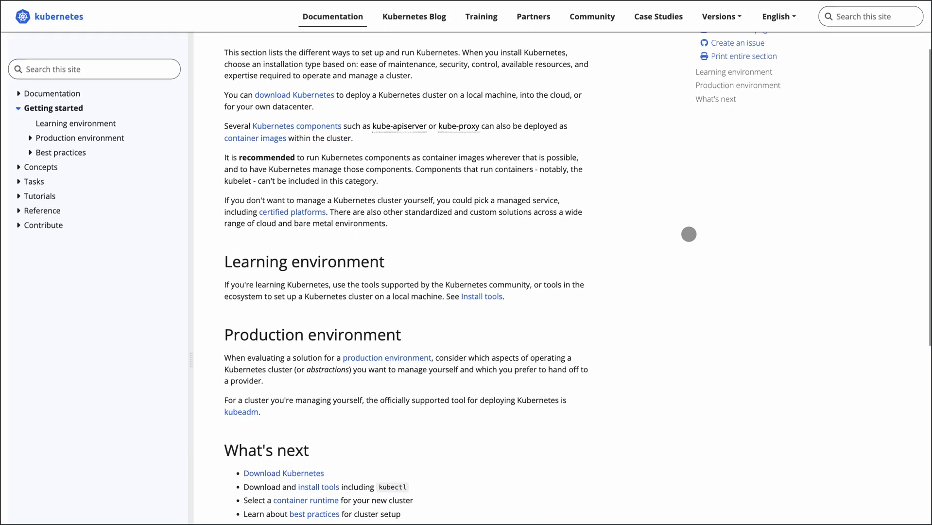
{"action": "scroll", "scroll_direction": "down", "scroll_amount": 3}
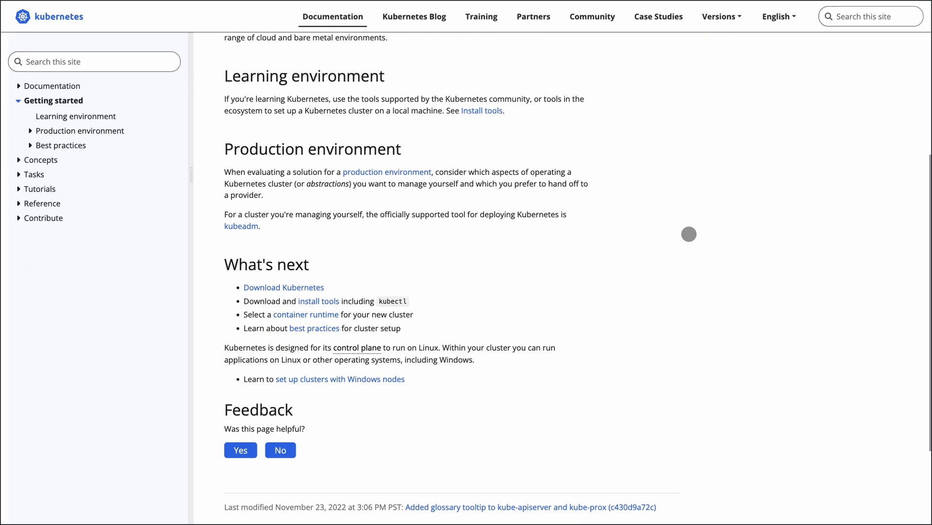
Read the Kubernetes Production environment guide on availability, scale and security.
{"action": "left_click", "coordinate": [79, 130]}
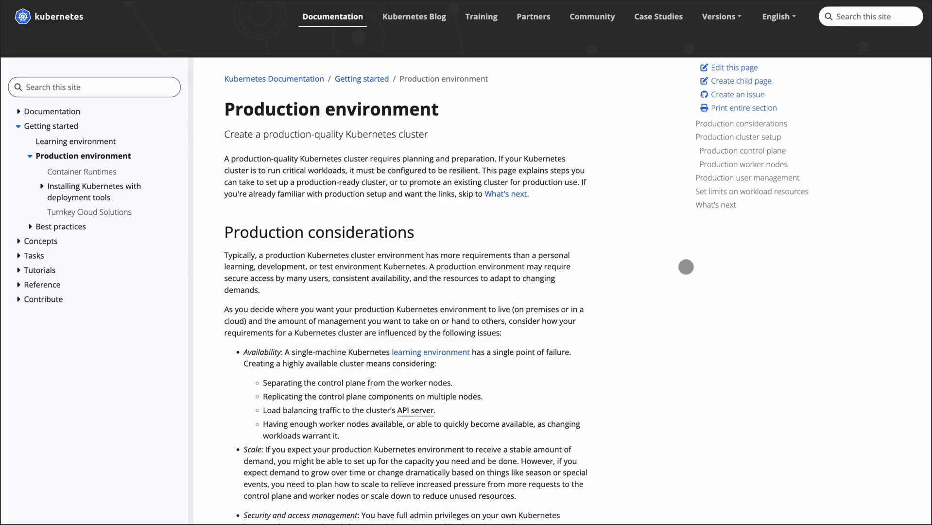
{"action": "scroll", "scroll_direction": "down", "scroll_amount": 3}
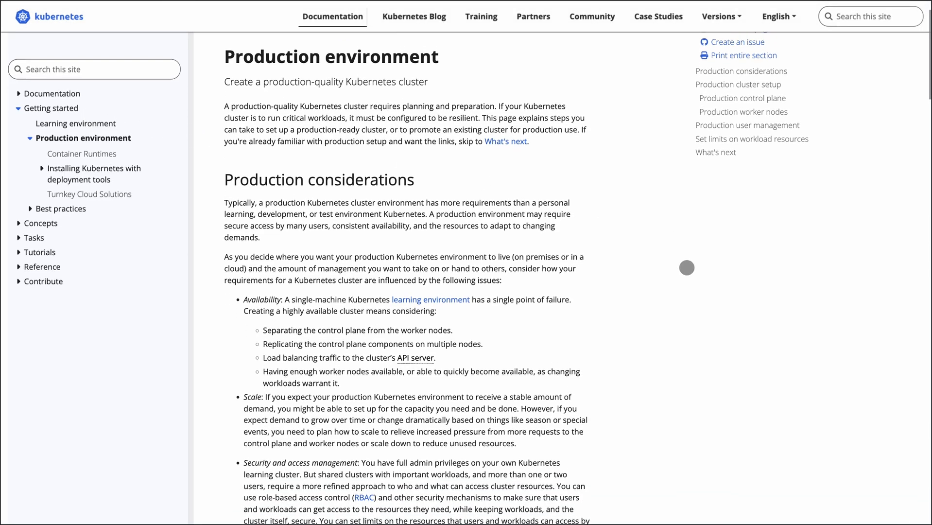
{"action": "scroll", "scroll_direction": "down", "scroll_amount": 3}
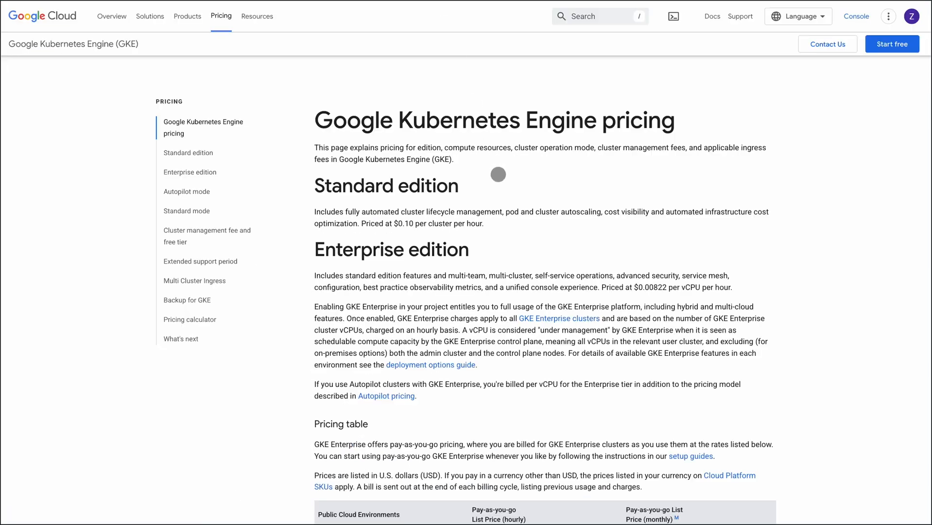
{"action": "mouse_move", "coordinate": [714, 191]}
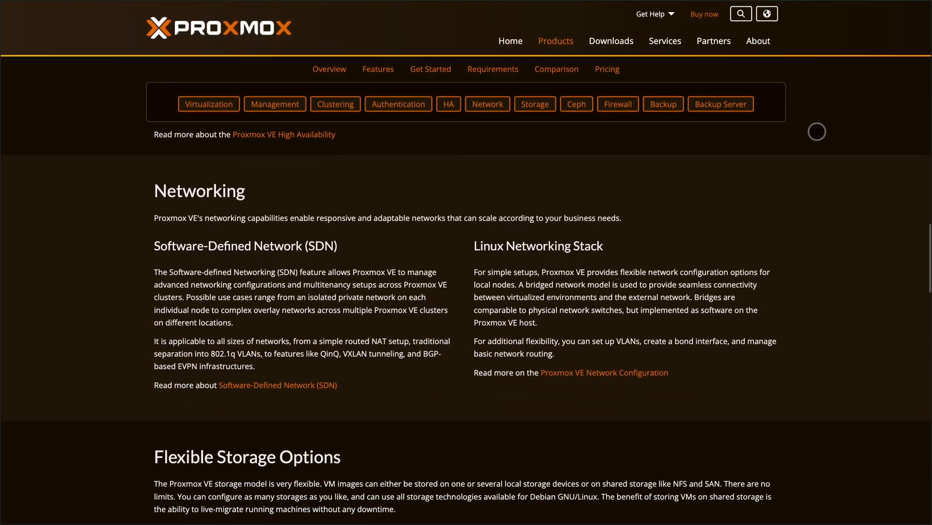
Scroll the Proxmox VE Features page through Storage, Ceph, Firewall and Backup to Related Resources.
{"action": "scroll", "scroll_direction": "down", "scroll_amount": 3}
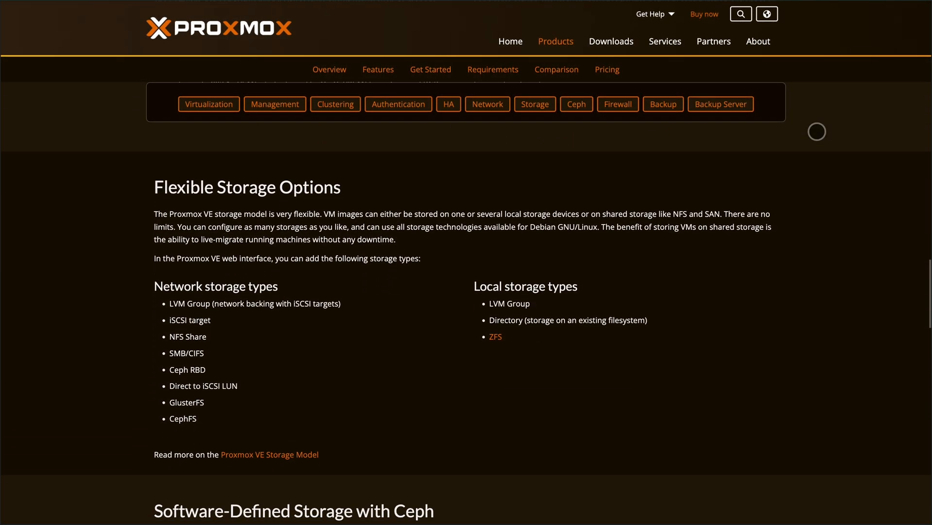
{"action": "scroll", "scroll_direction": "down", "scroll_amount": 3}
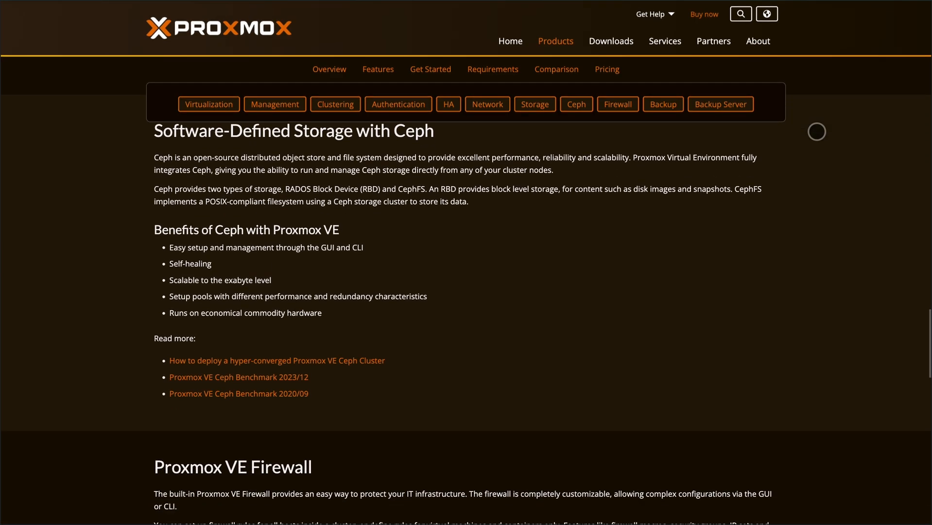
{"action": "scroll", "scroll_direction": "down", "scroll_amount": 3}
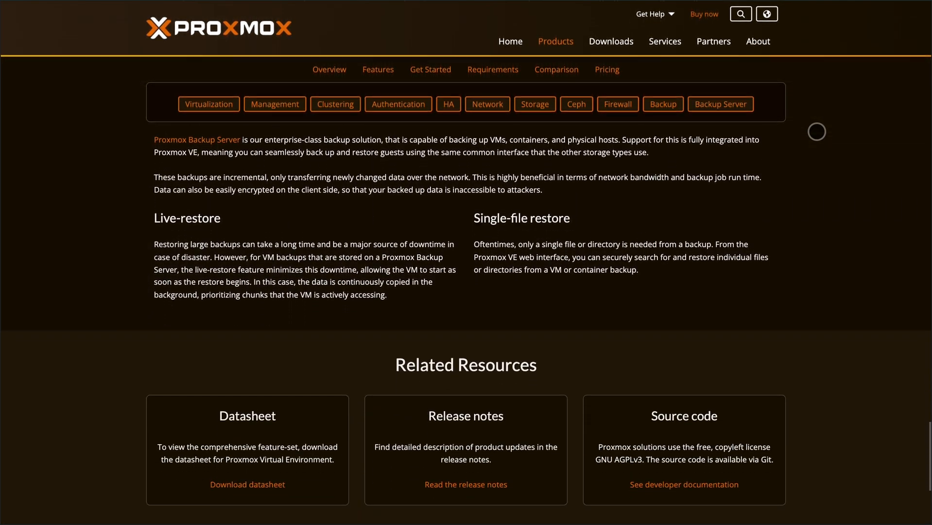
{"action": "scroll", "scroll_direction": "down", "scroll_amount": 3}
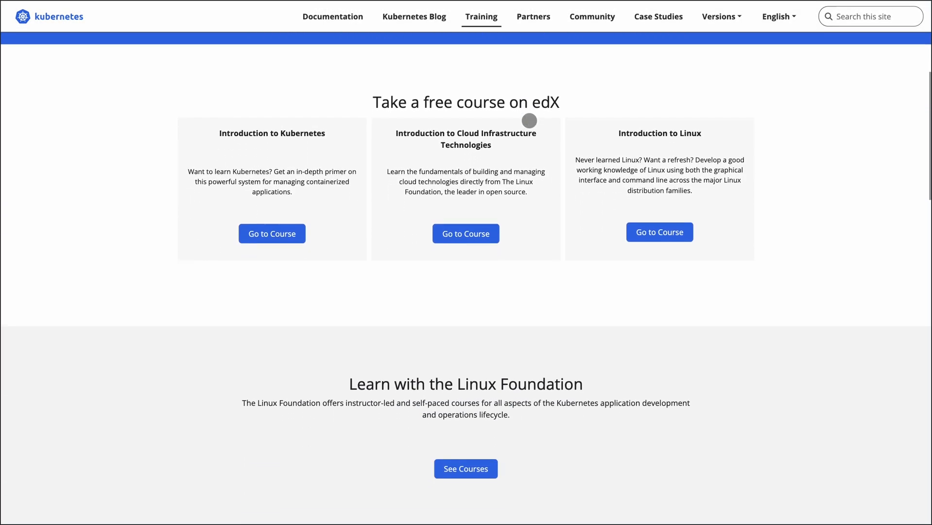
Skim Kubernetes certifications and training partners, then the Partners page's certified service providers.
{"action": "scroll", "scroll_direction": "down", "scroll_amount": 3}
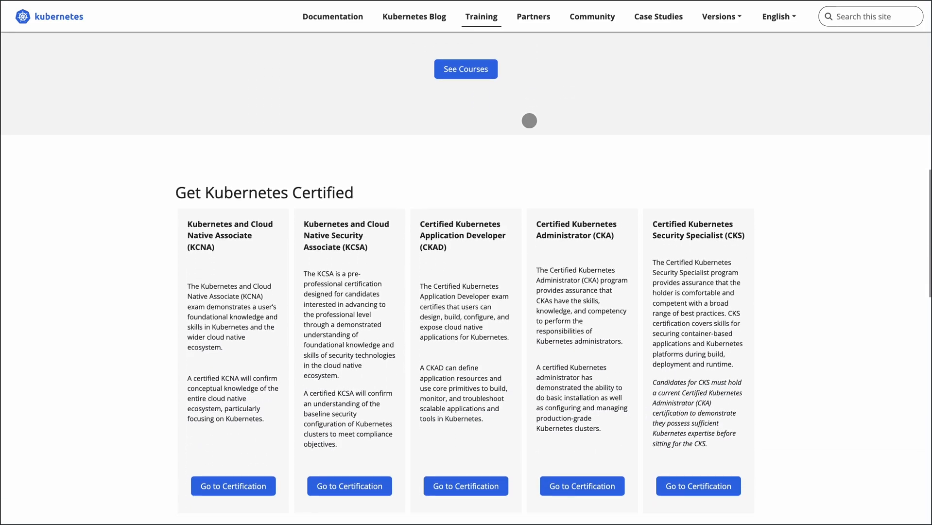
{"action": "scroll", "scroll_direction": "down", "scroll_amount": 3}
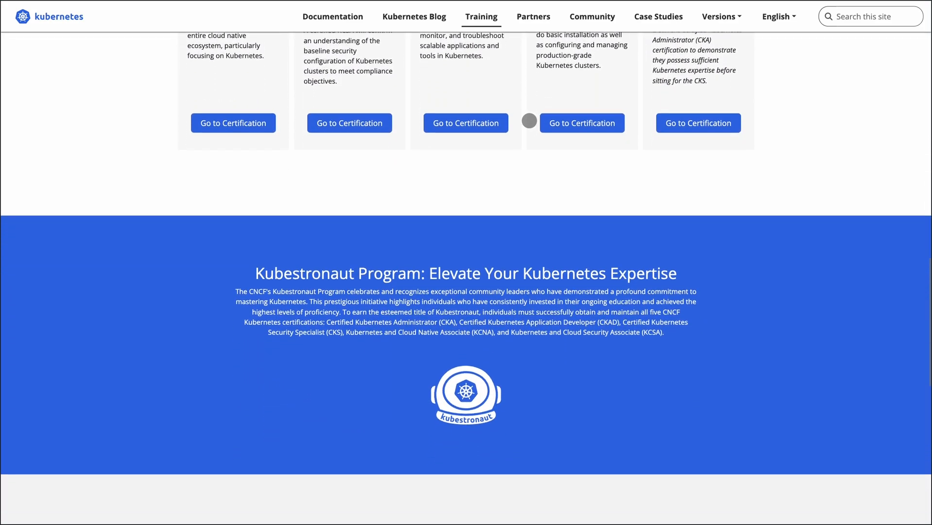
{"action": "scroll", "scroll_direction": "down", "scroll_amount": 3}
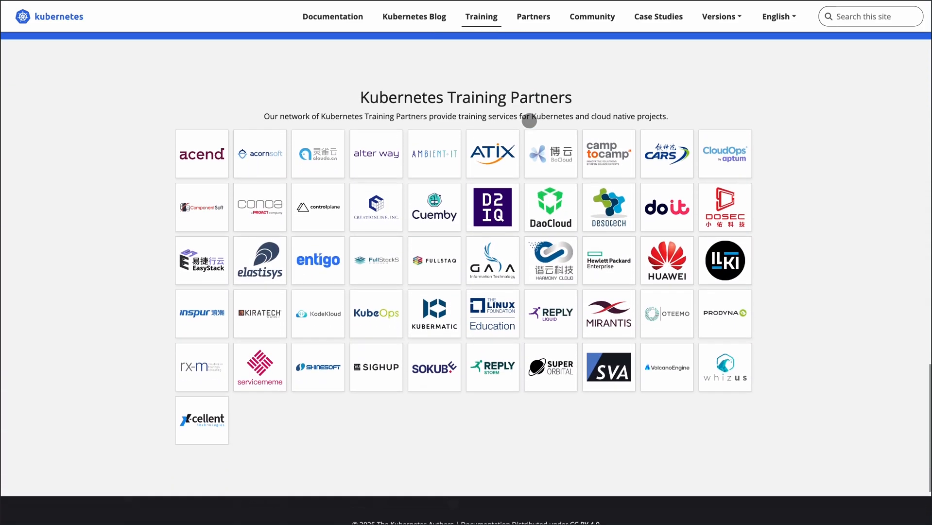
{"action": "left_click", "coordinate": [533, 16]}
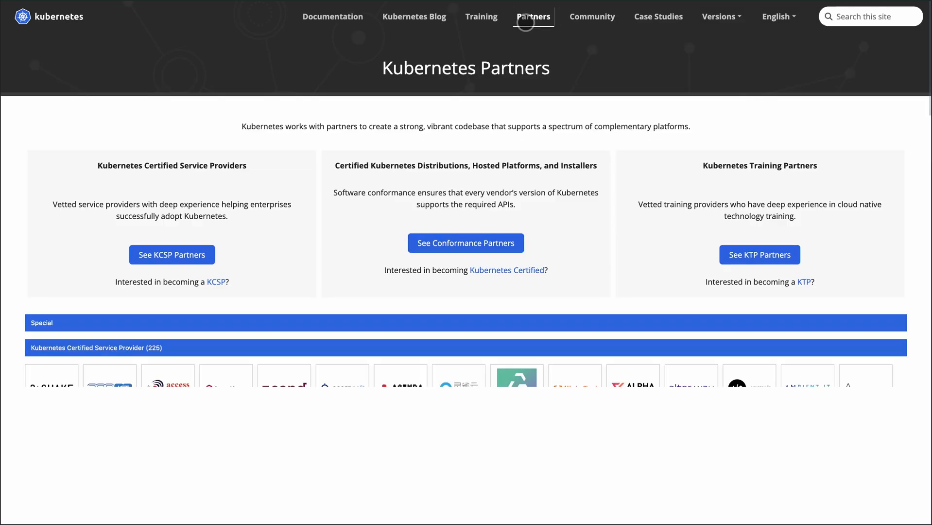
{"action": "scroll", "scroll_direction": "down", "scroll_amount": 3}
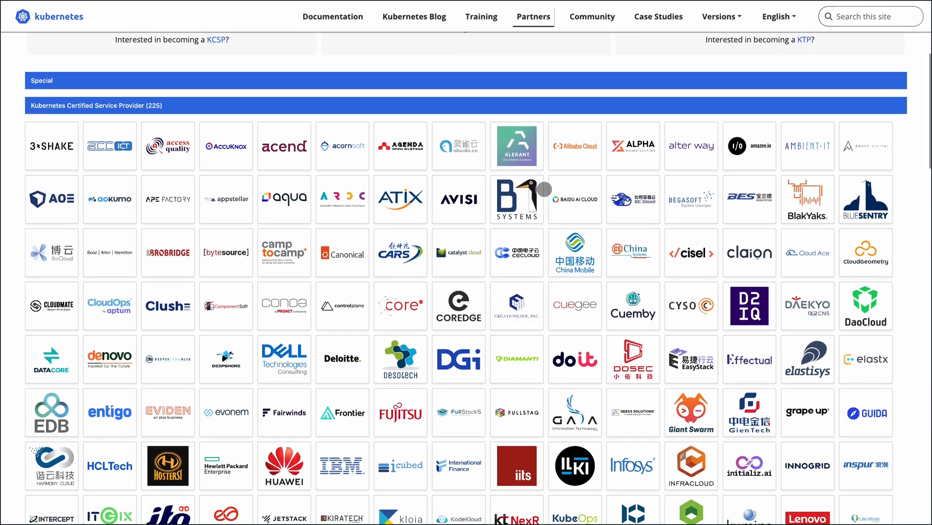